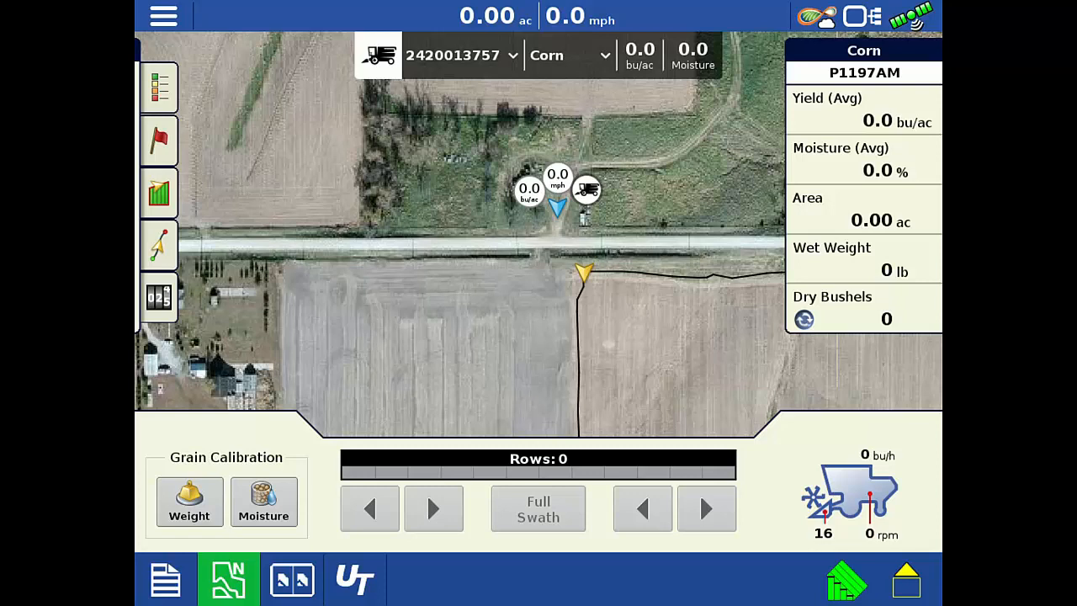
Show the Weight grain calibration details and its list of active and retired calibration series
click(188, 502)
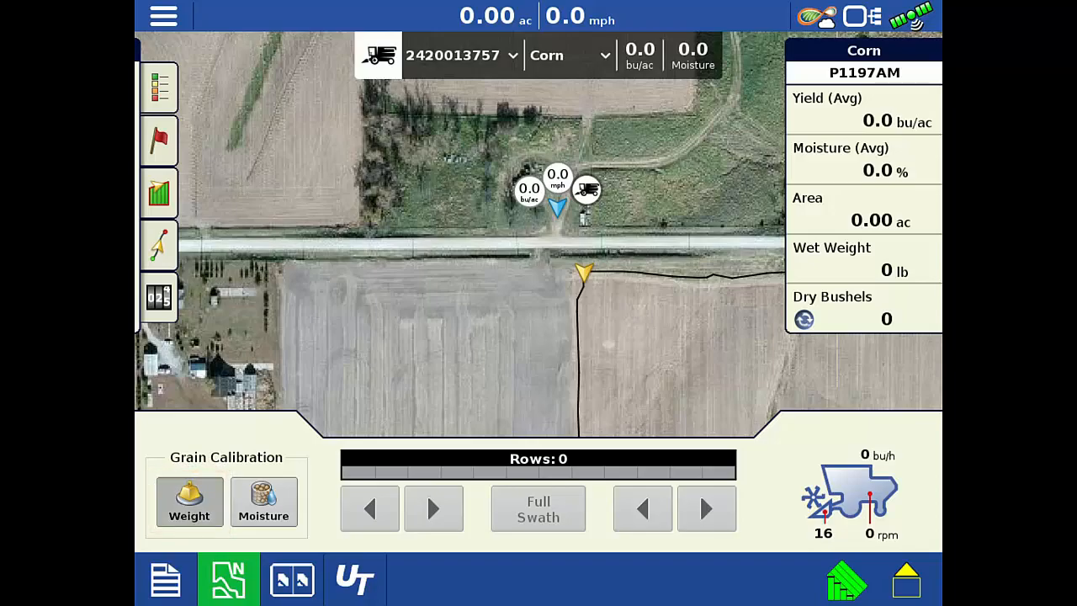
click(188, 501)
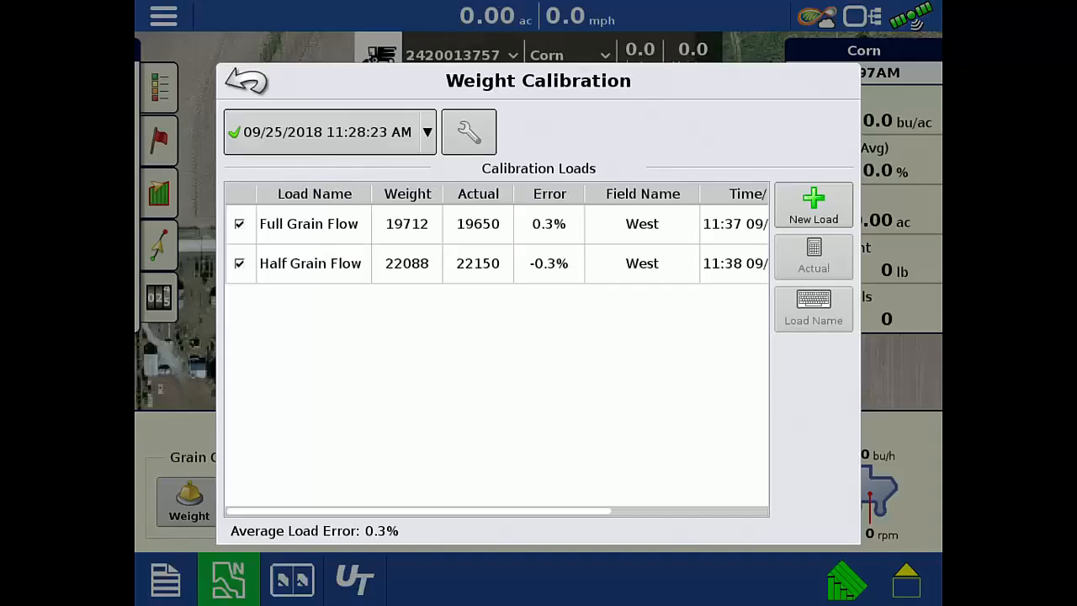
click(328, 131)
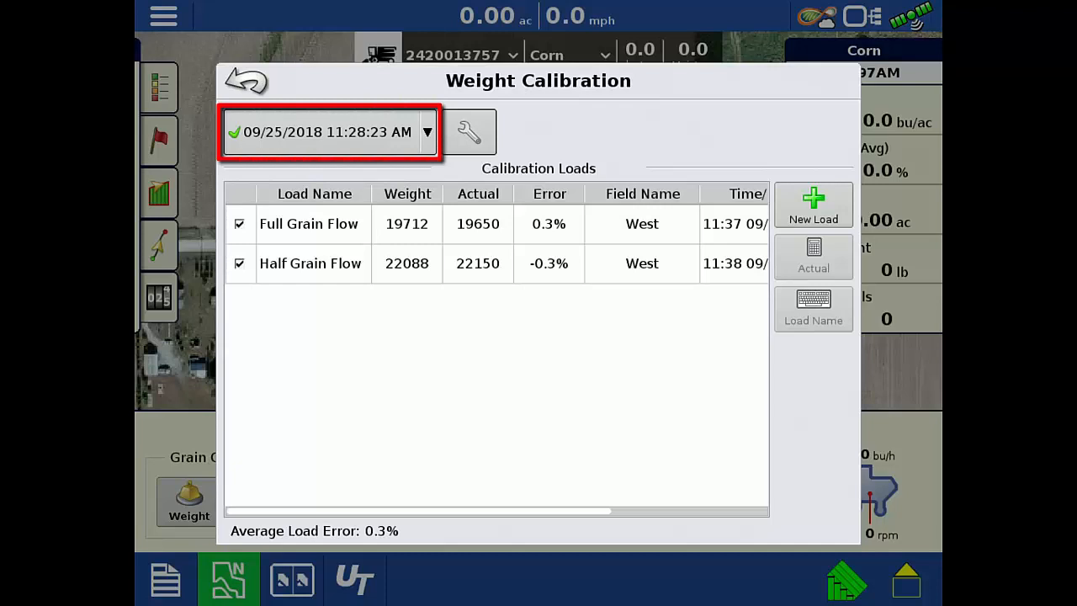
click(427, 132)
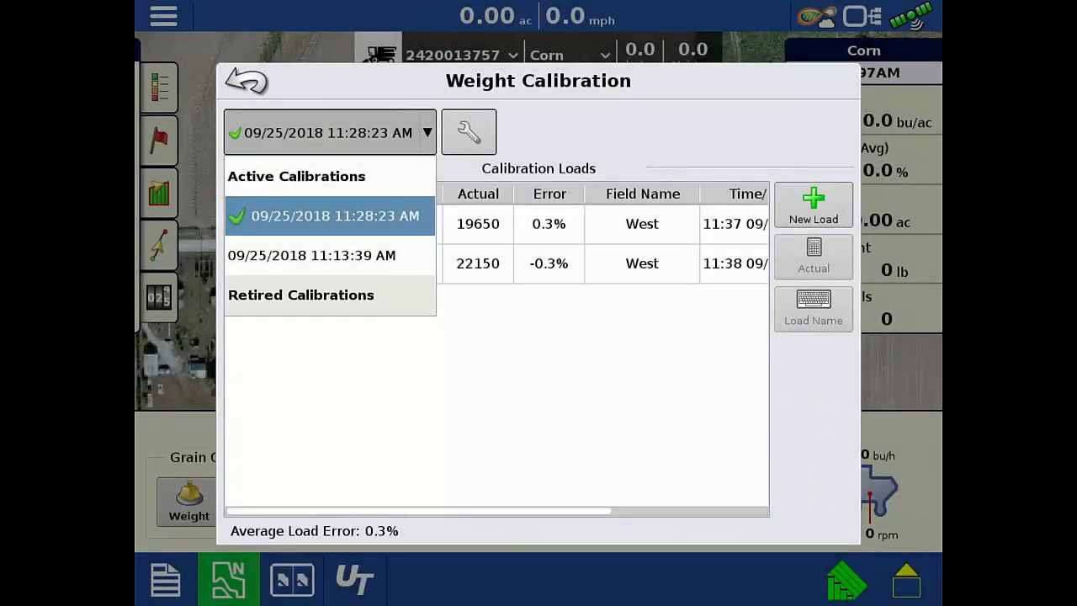
Hide the series list, keeping the 09/25/2018 11:28:23 AM calibration's Full and Half Grain Flow loads shown
click(328, 215)
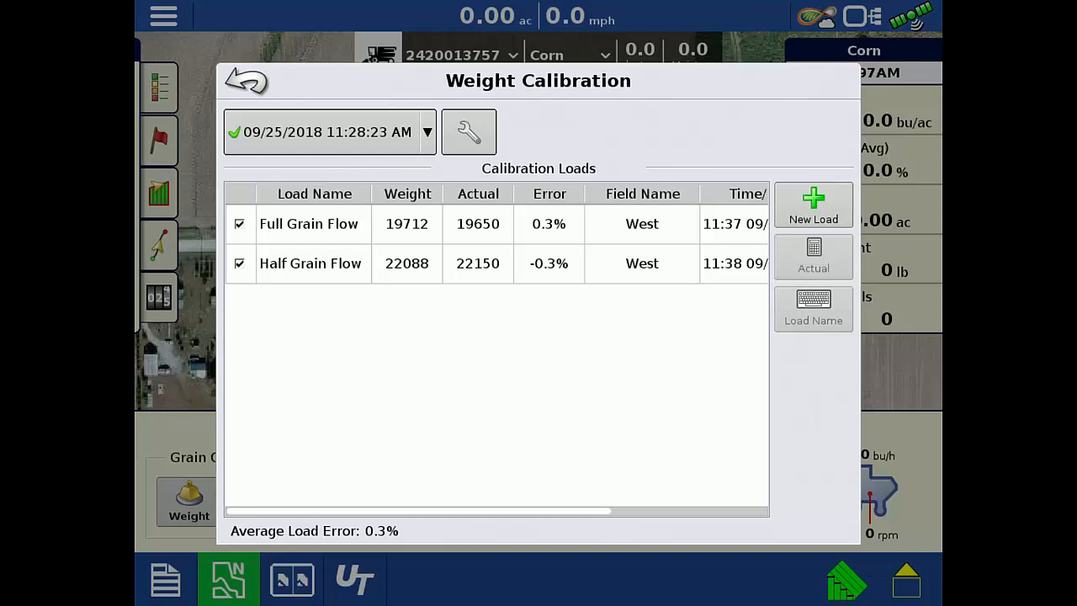
click(328, 131)
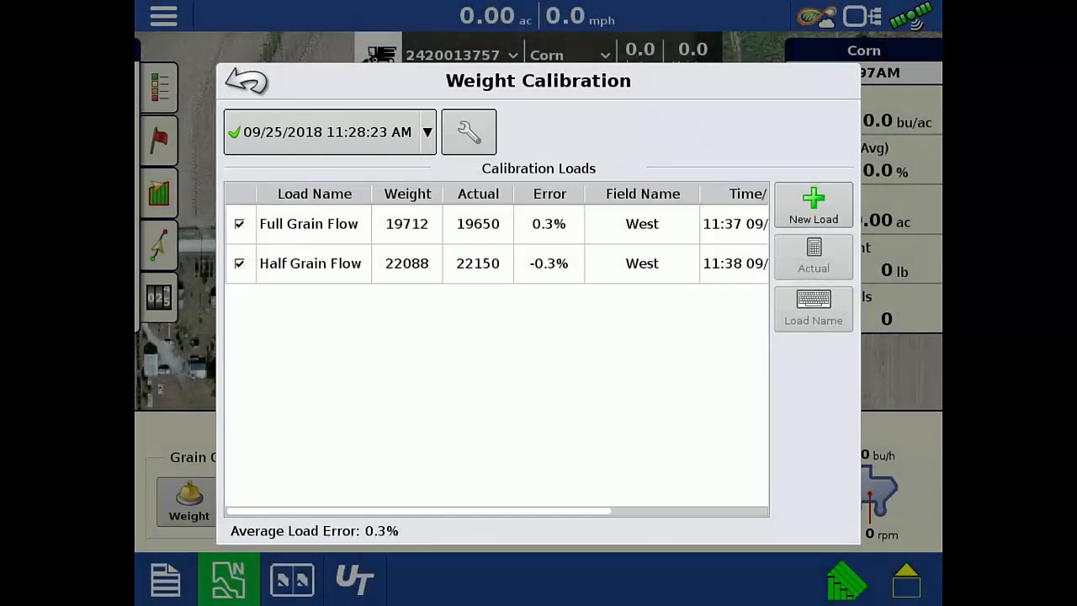
click(468, 132)
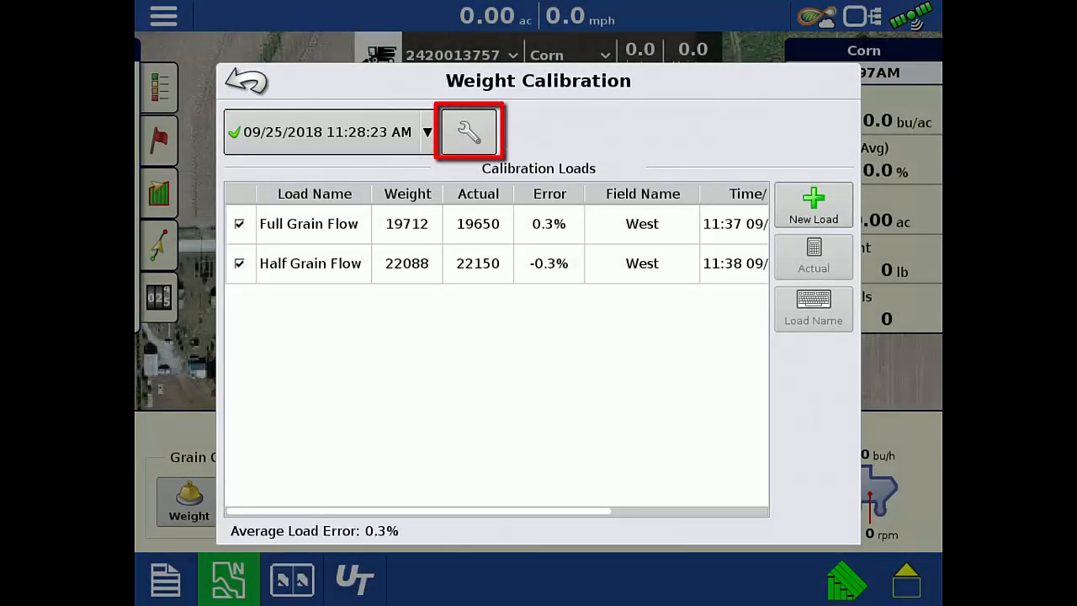
click(468, 131)
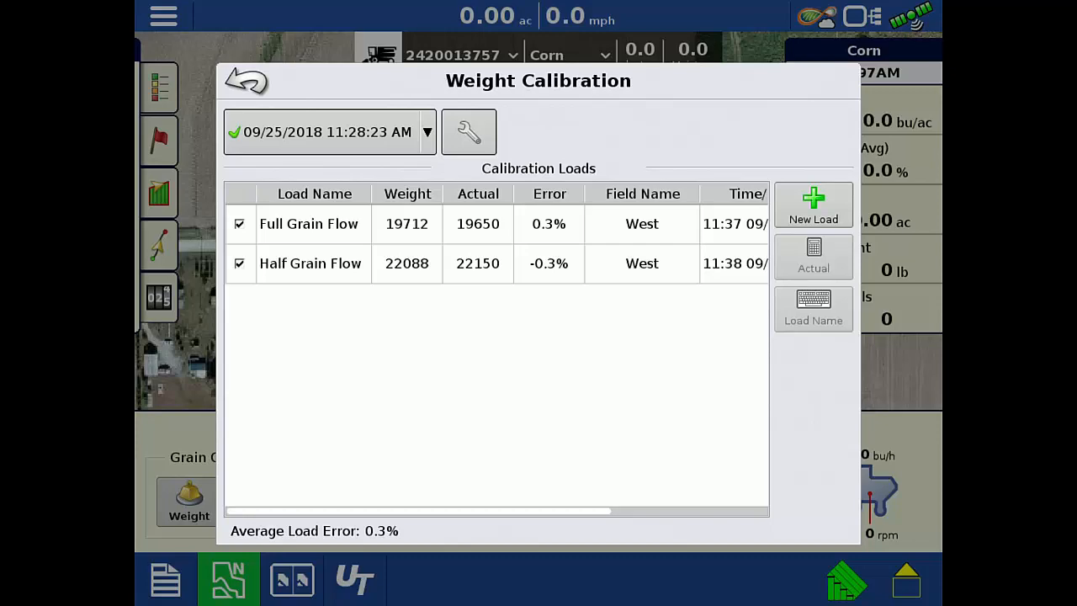
click(812, 256)
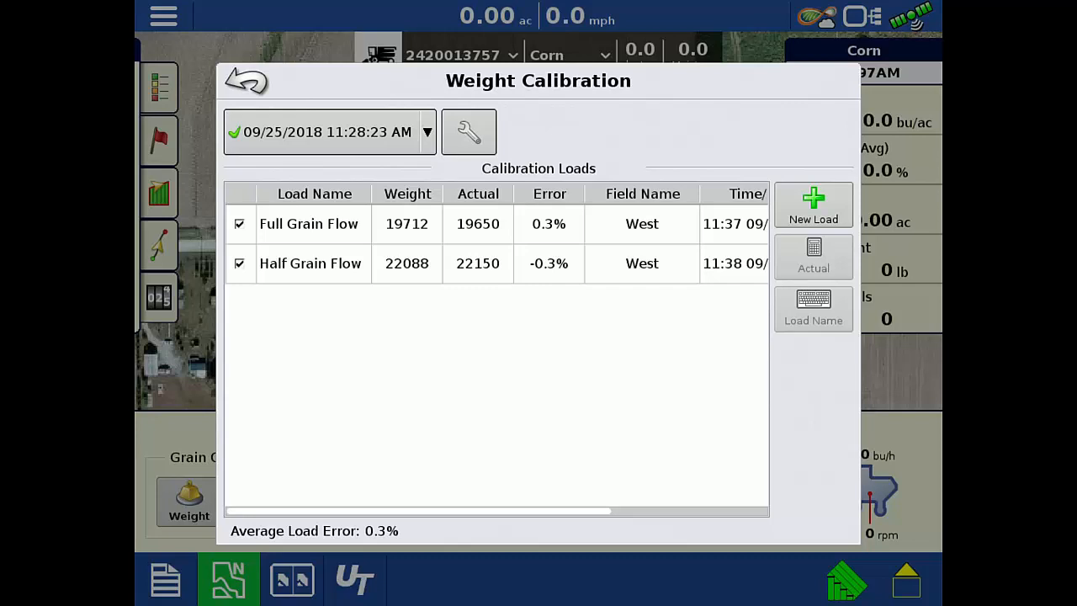
Leave the Weight Calibration dialog and return to the corn harvest map screen
click(246, 81)
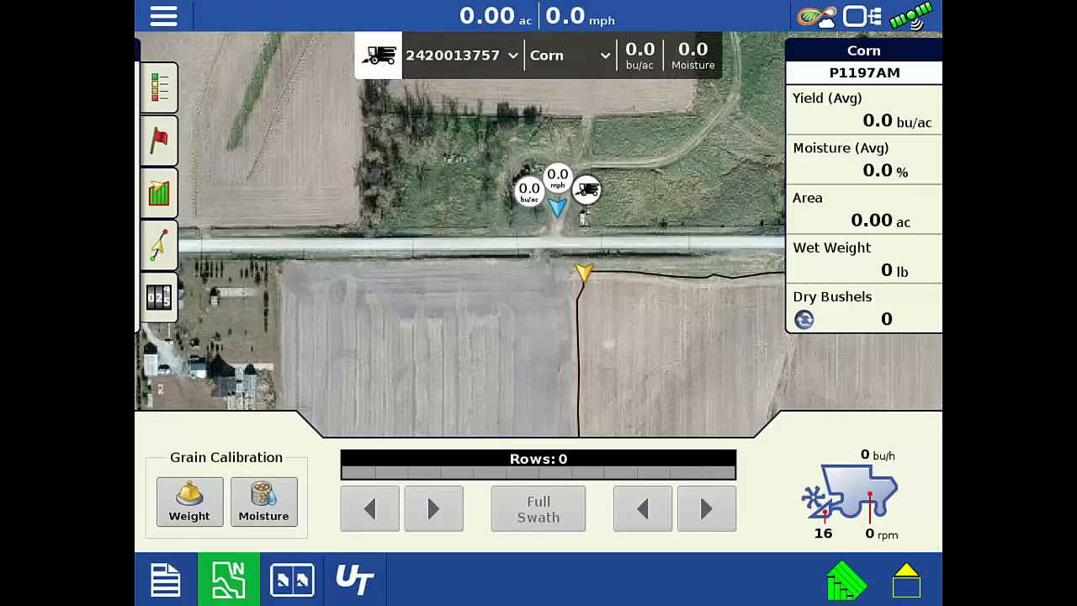